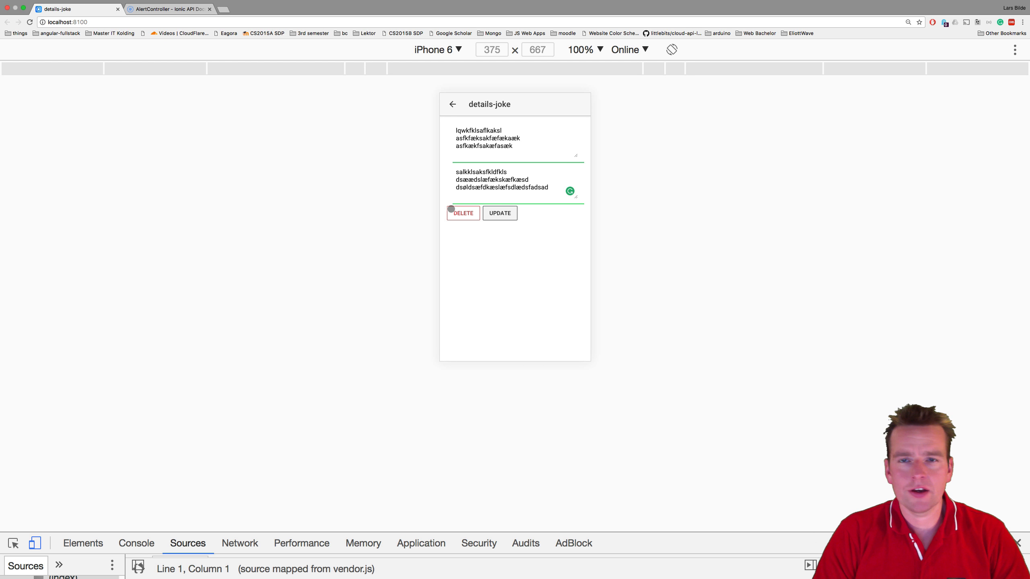
Step: Switch from the Chrome preview to the joke-service.ts editor in WebStorm
click(499, 213)
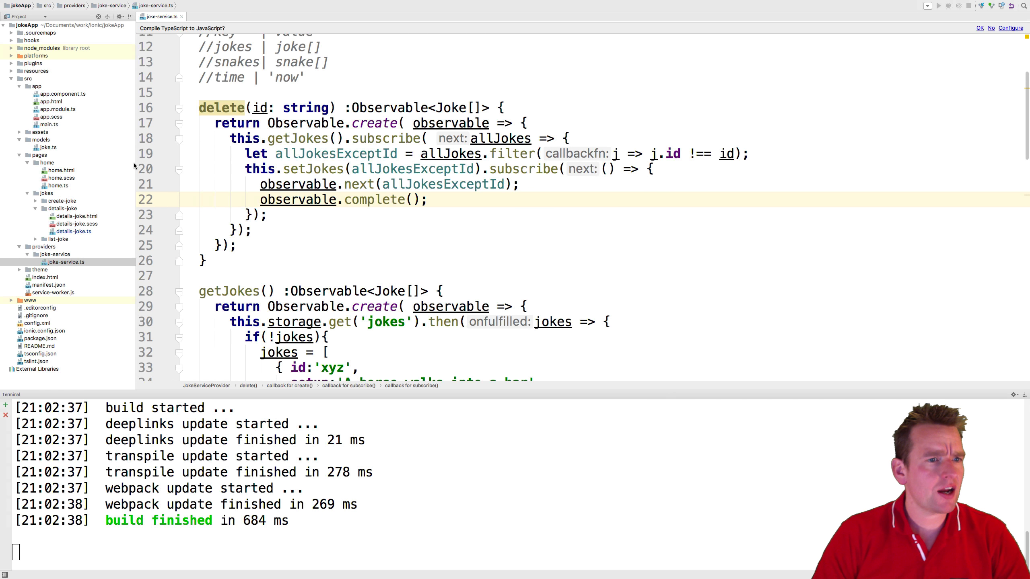
Step: Bring up details-joke.ts and the details-joke.html template from the Project tree
click(74, 231)
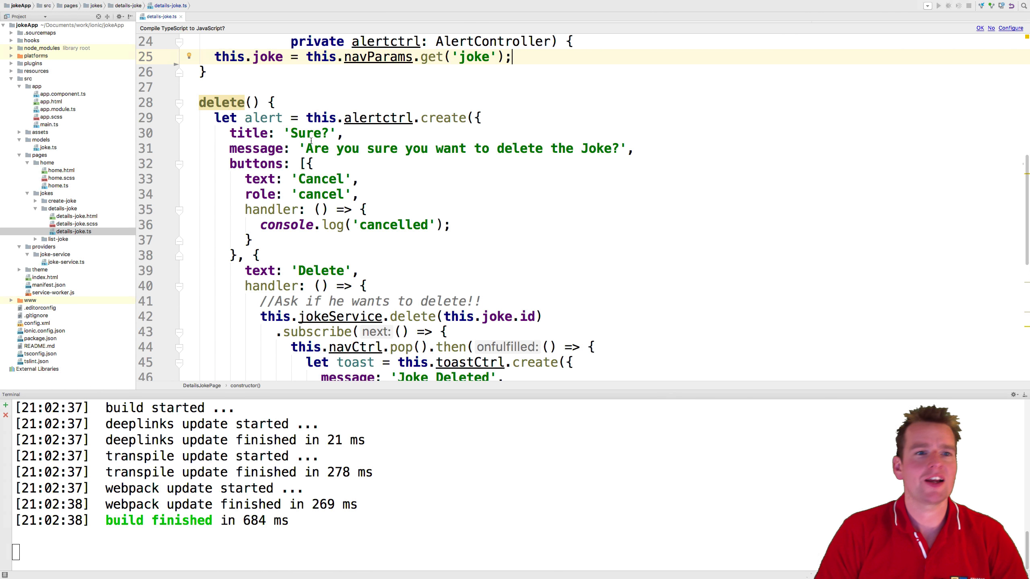
click(76, 216)
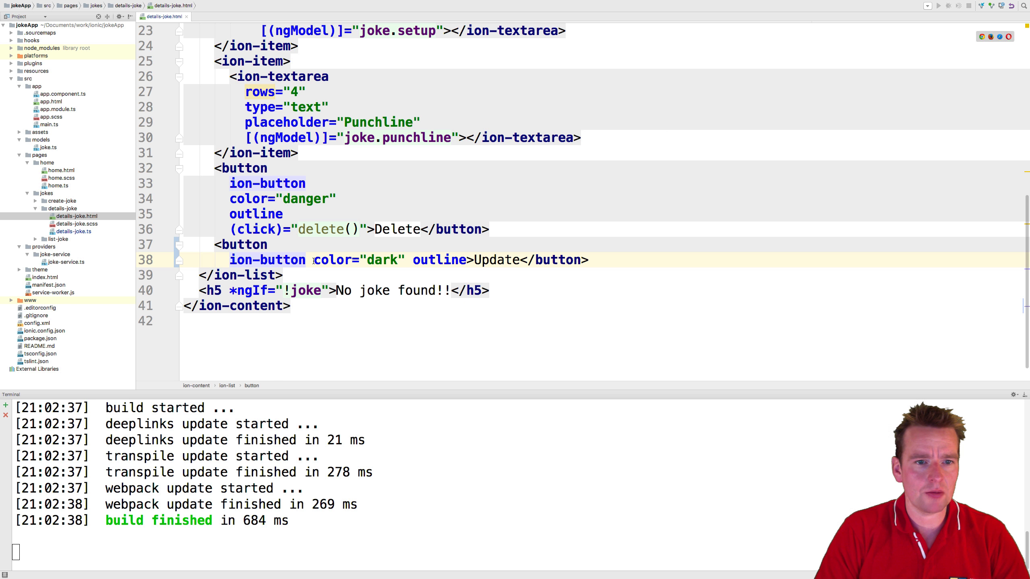
Step: Split the Update button's attributes onto lines and bind (click)="update()"
key(enter)
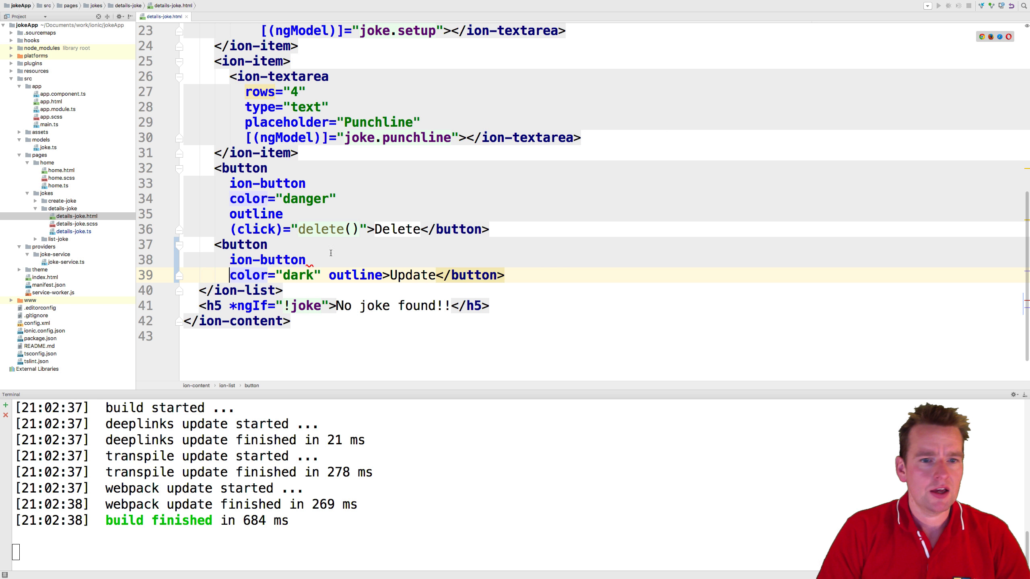
text((click)
key(enter)
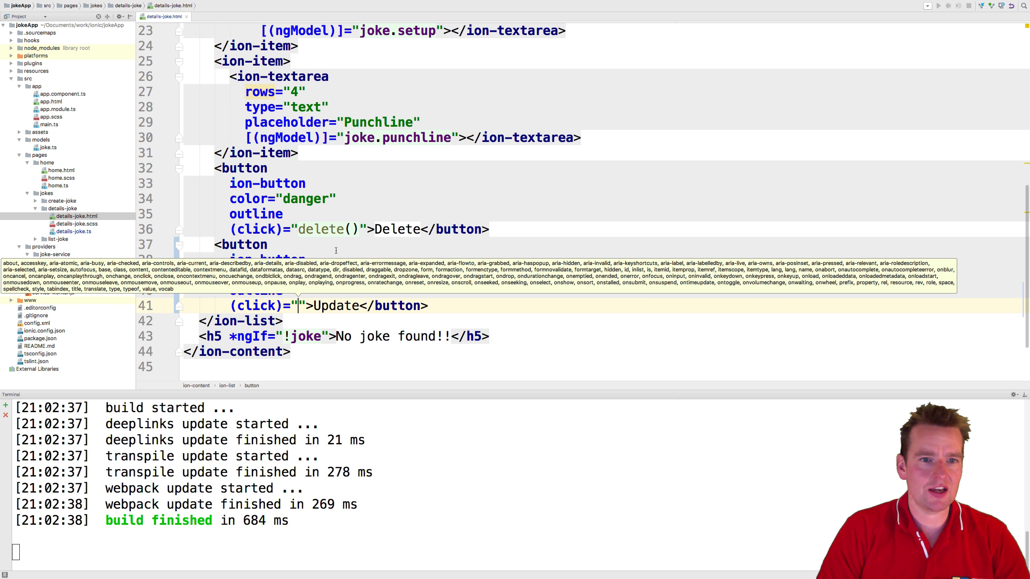
text(update)
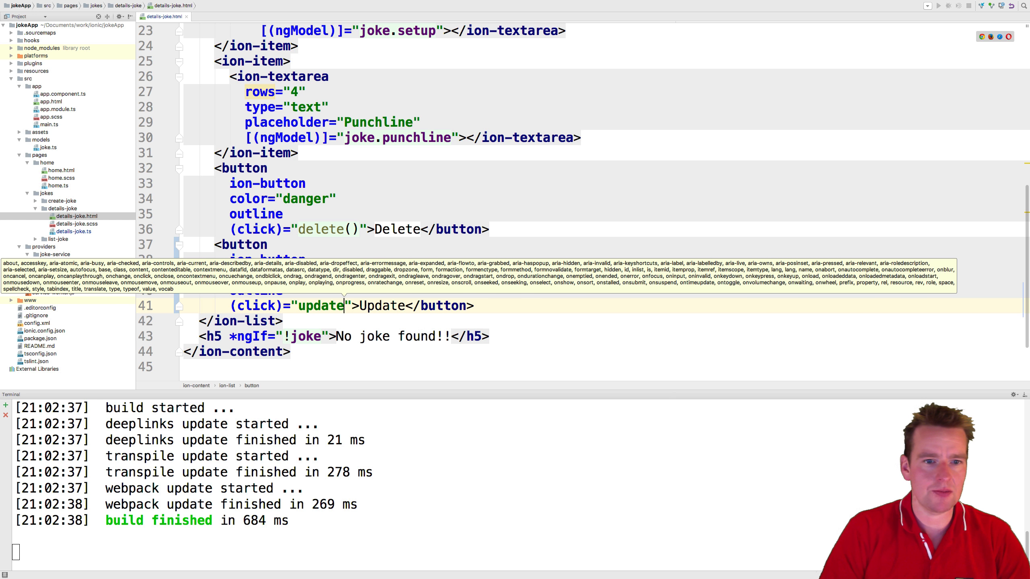
text(())
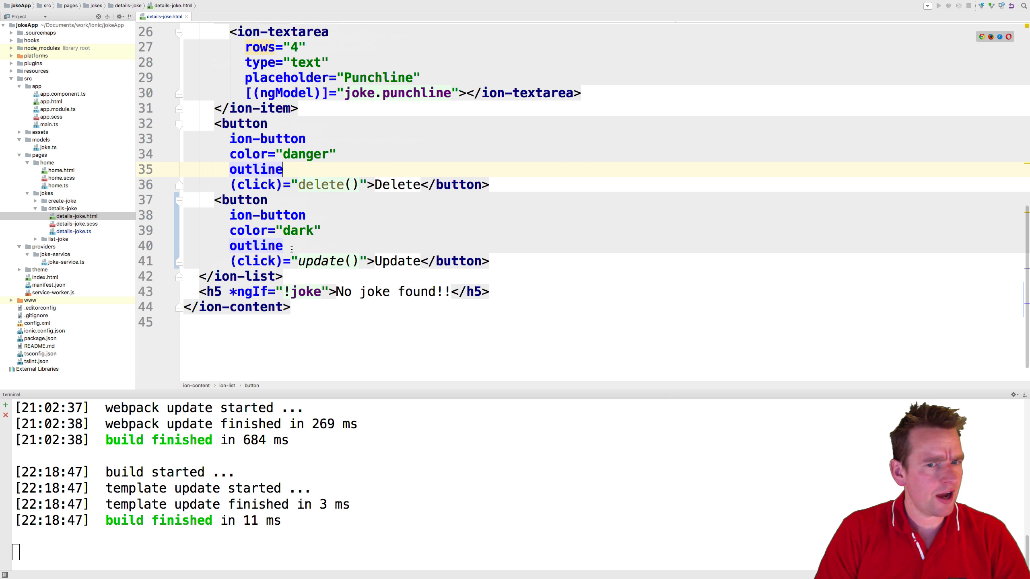
Step: Start an update() method above delete() in details-joke.ts
click(73, 231)
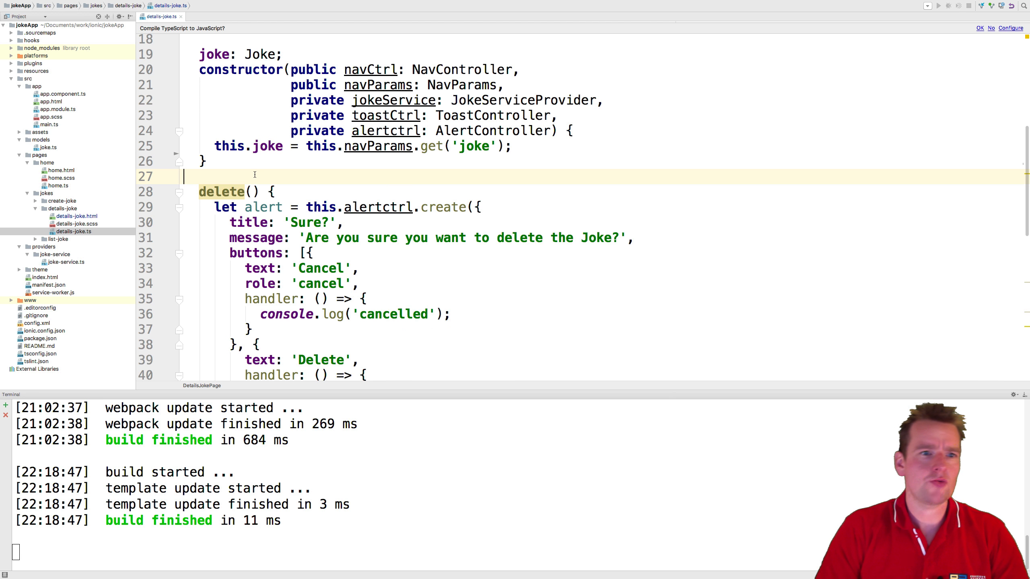
text(upd)
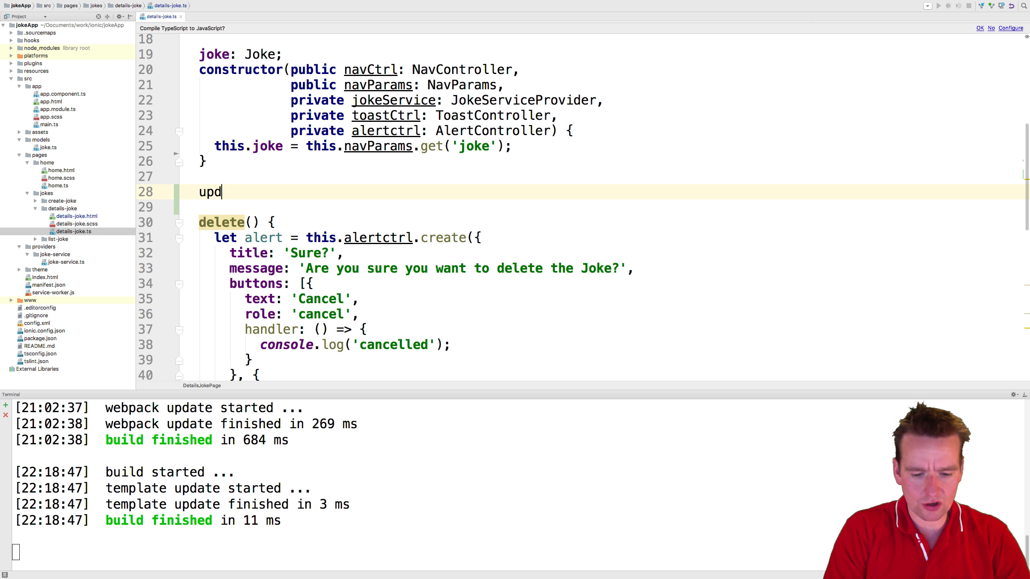
text(ate() \)
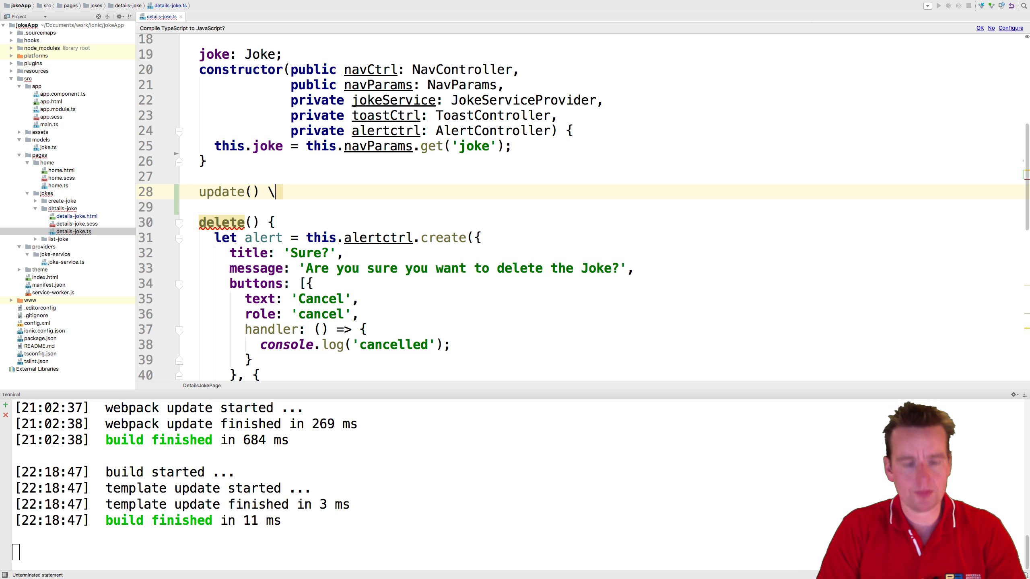
key(Backspace)
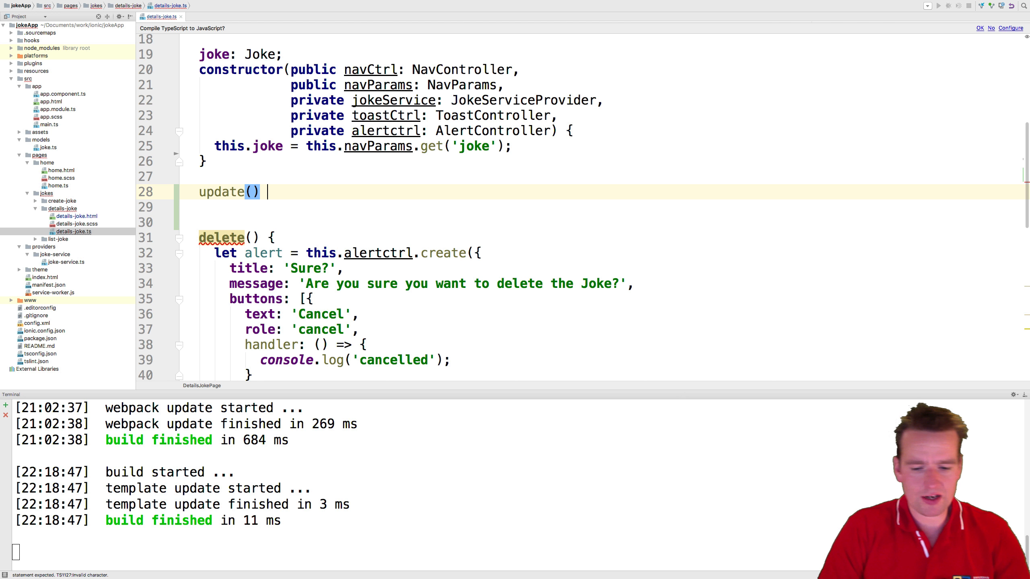
text({)
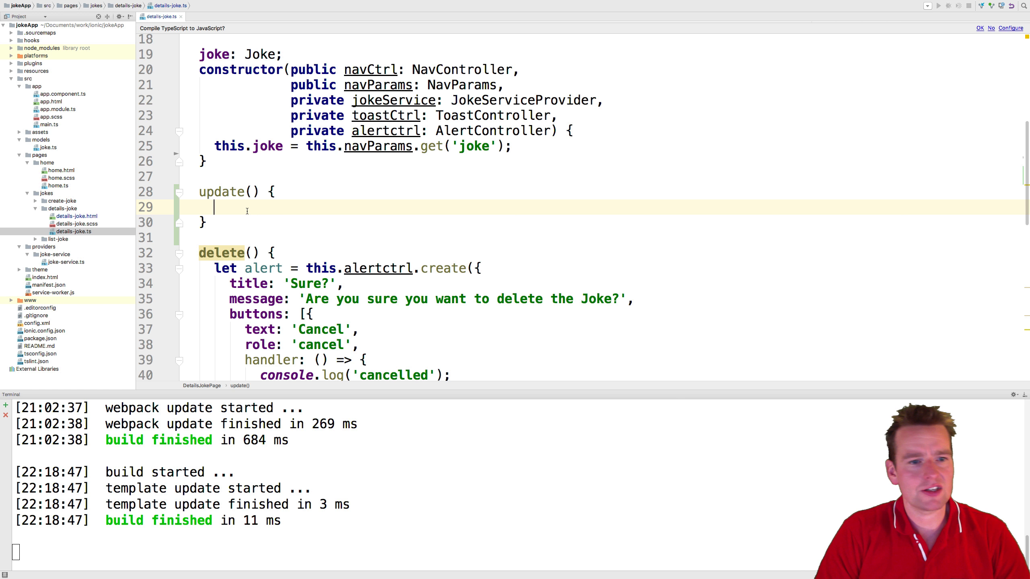
Step: Fill the update() body with console.log('update it')
text(const)
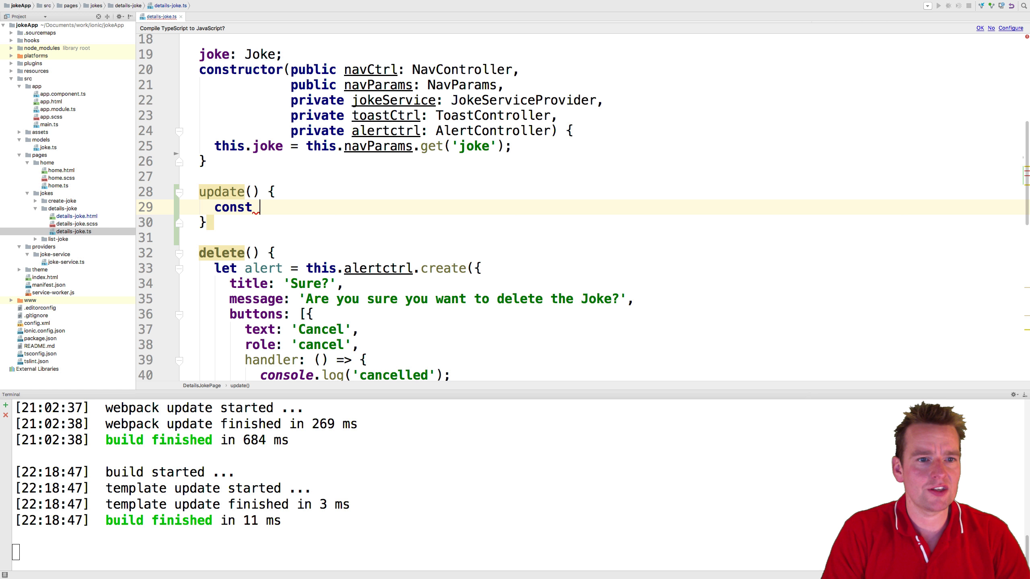
text(console.log(')
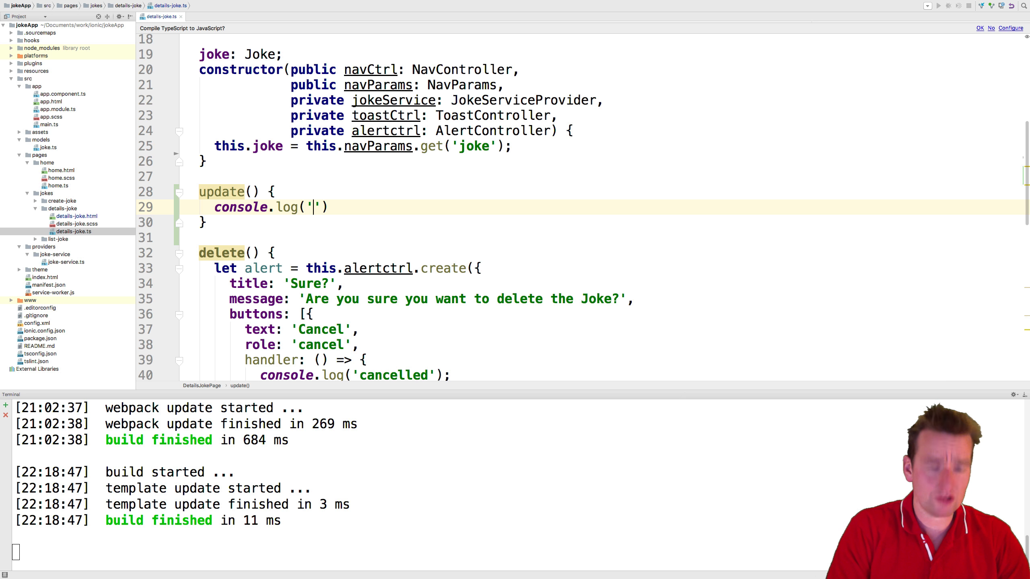
text(update)
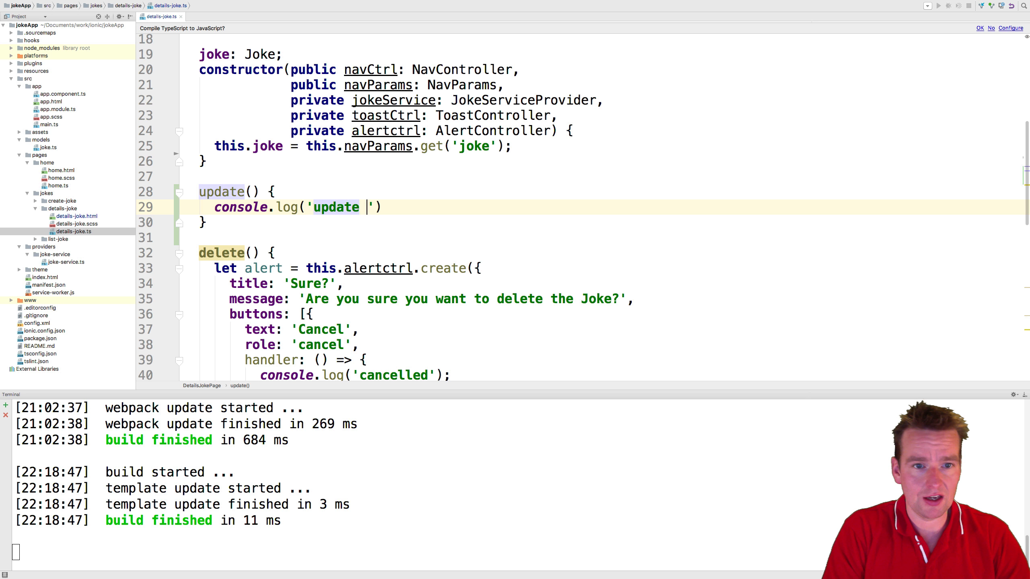
text(it)
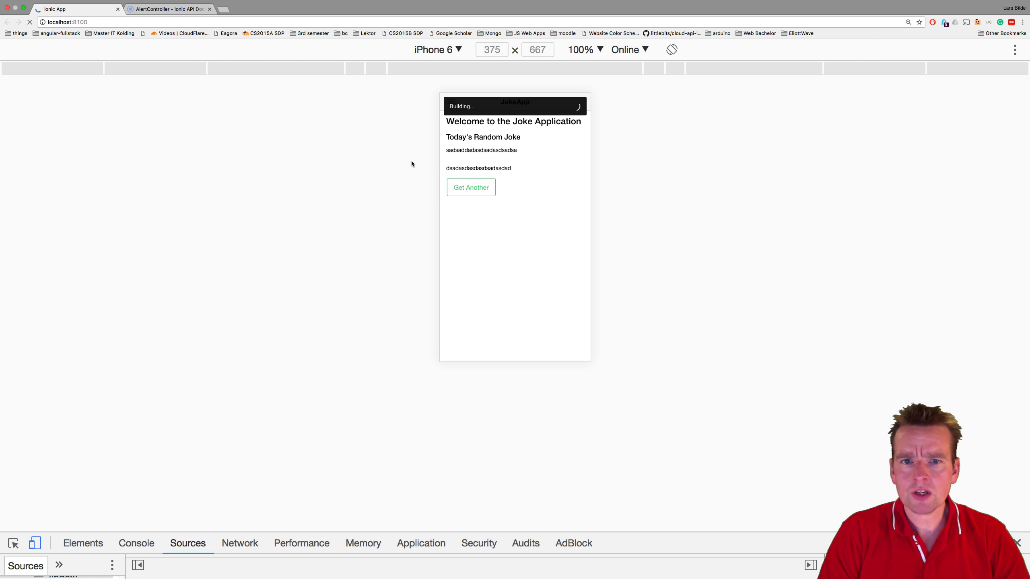
Step: Navigate via the side menu to List Jokes and into a joke's details page
click(573, 102)
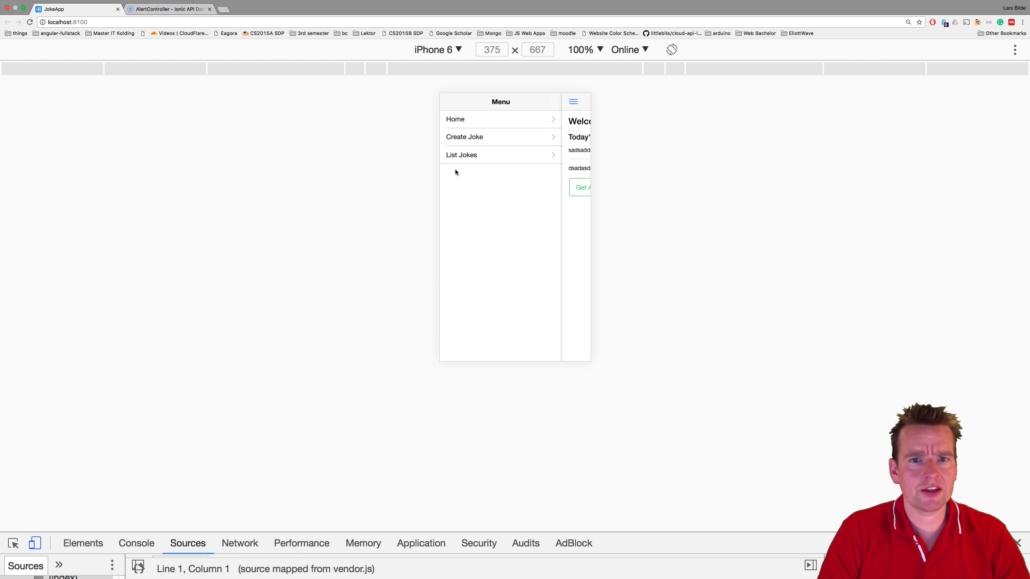
click(462, 155)
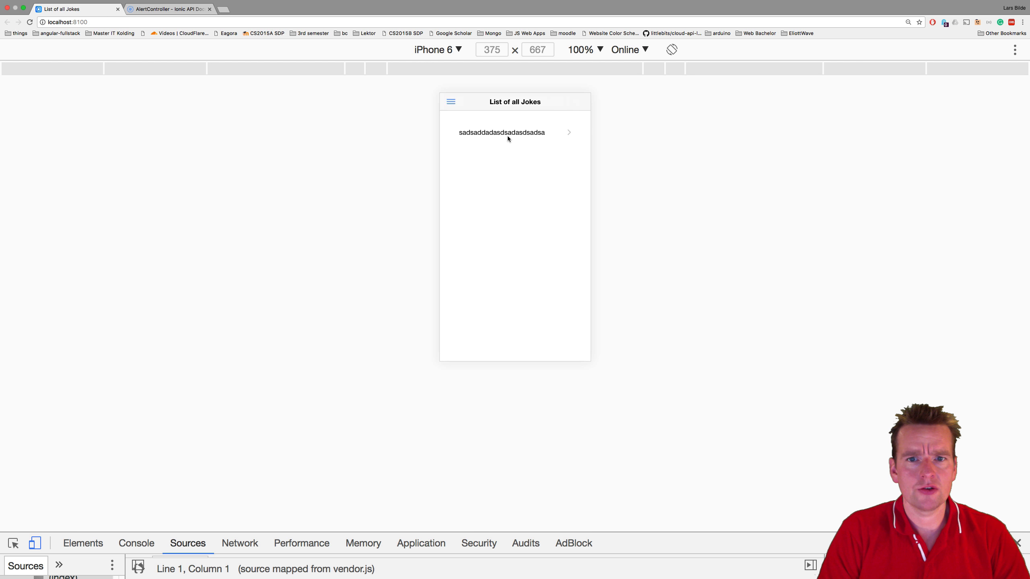
click(502, 132)
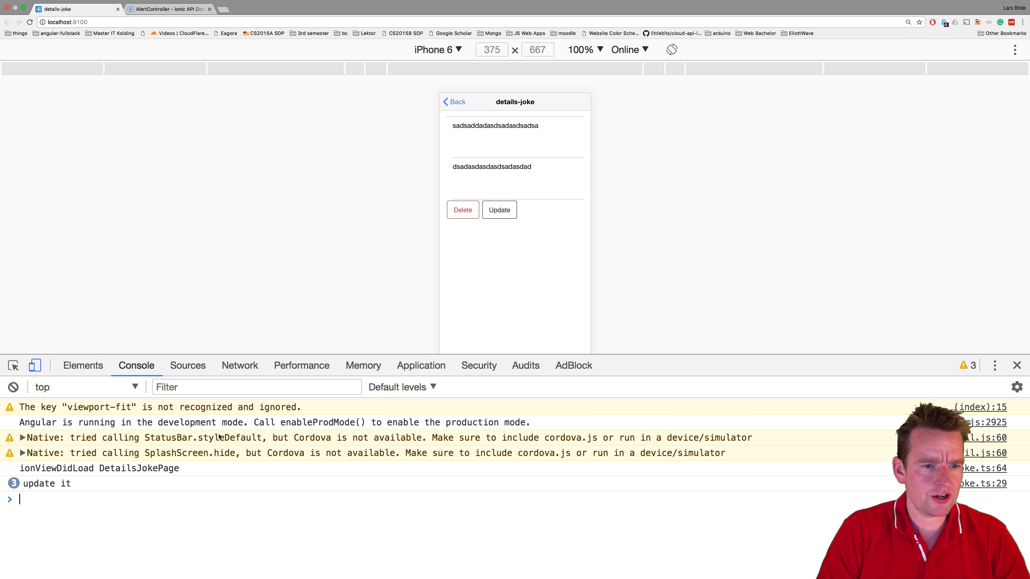
Step: Hit Update twice and confirm 'update it' appears in the console each time
click(499, 209)
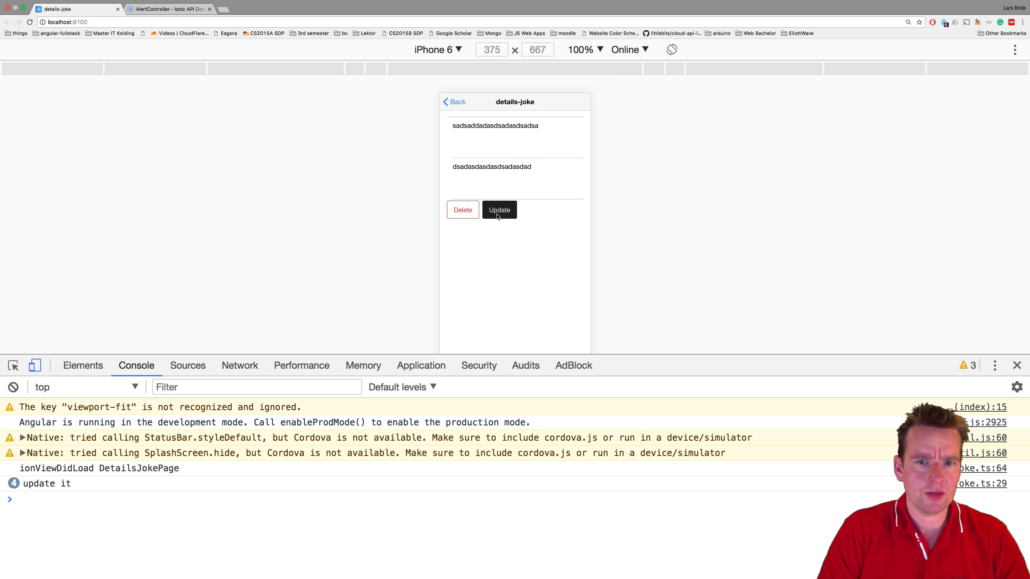
click(499, 209)
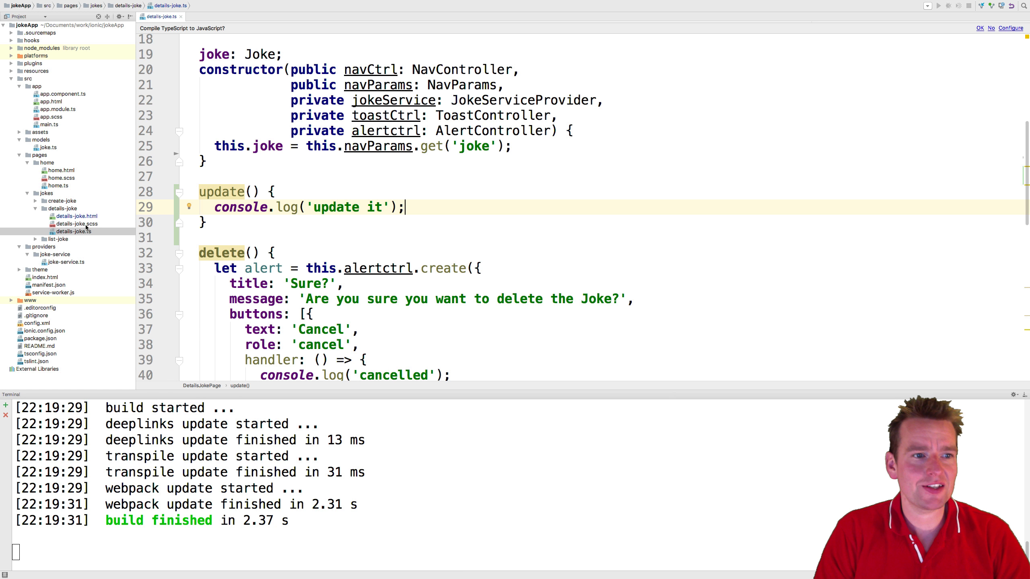
Step: Review details-joke.ts and return to details-joke.html with Update bound to update()
click(75, 215)
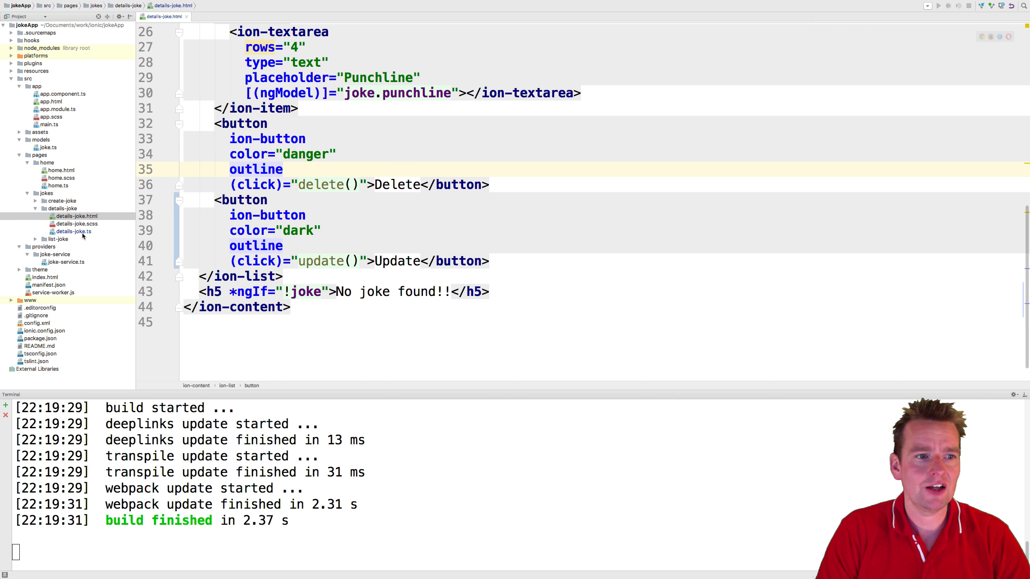
click(73, 231)
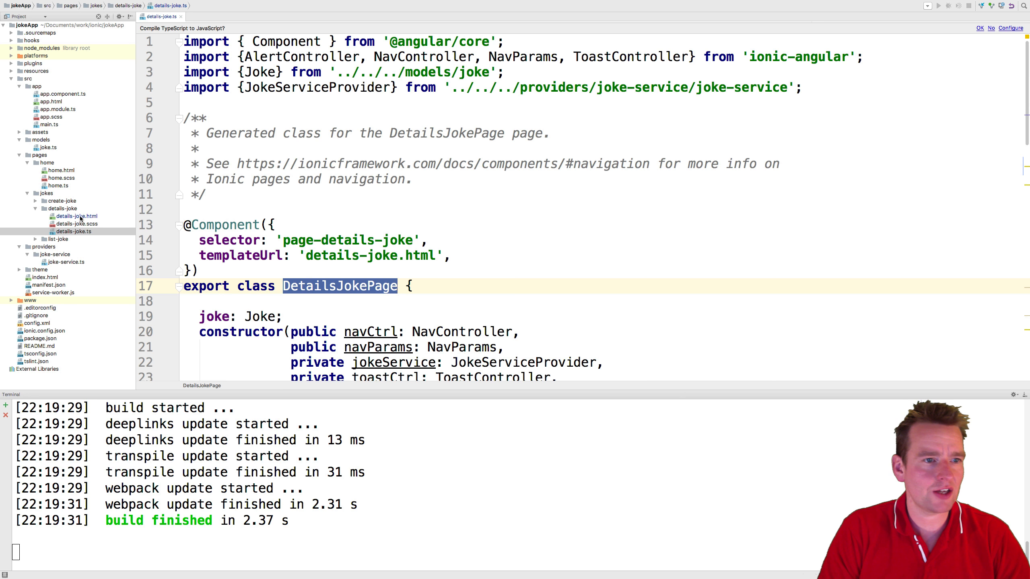
click(75, 216)
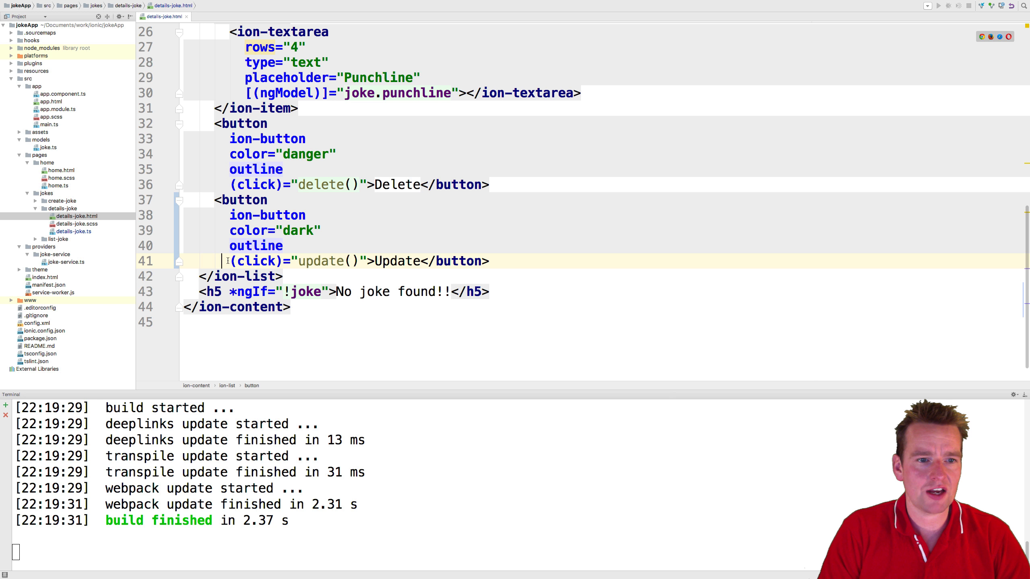